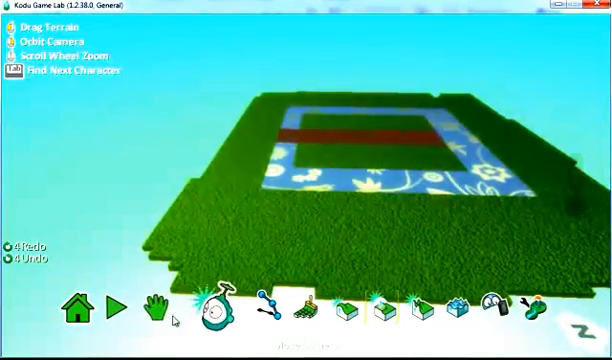
# Switch to the Move Camera tool, then reopen the terrain tool menu
pyautogui.click(170, 307)
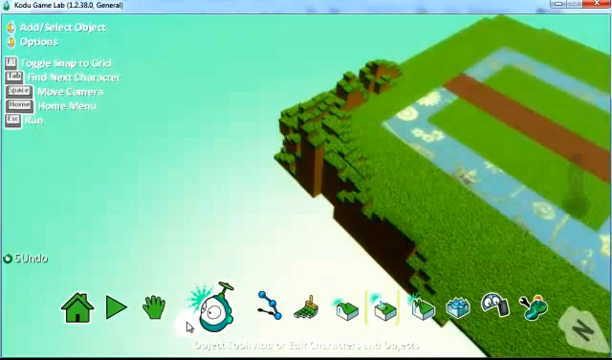
pyautogui.click(169, 312)
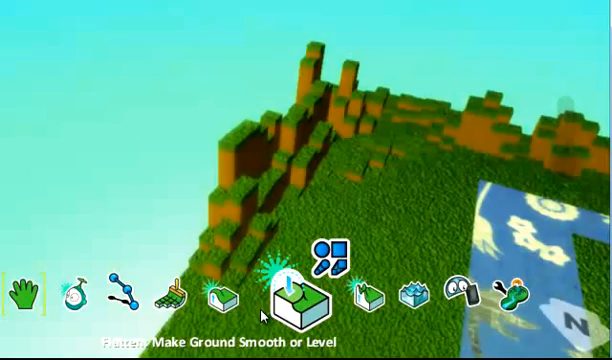
# Select the Flatten tool with a hard round brush
pyautogui.click(290, 294)
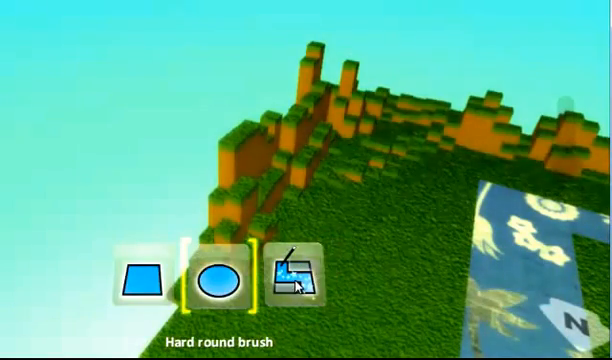
pyautogui.click(298, 282)
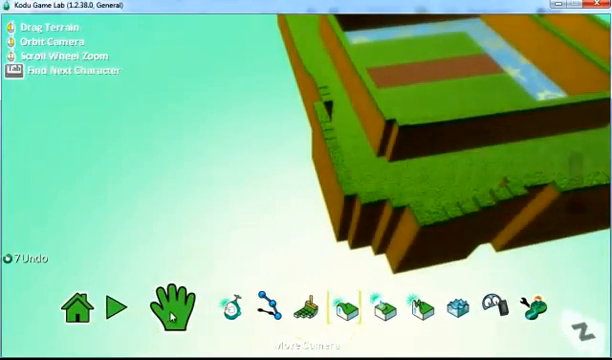
# Inspect the walls with Move Camera, then select the Up/Down hills-or-valleys tool
pyautogui.click(172, 307)
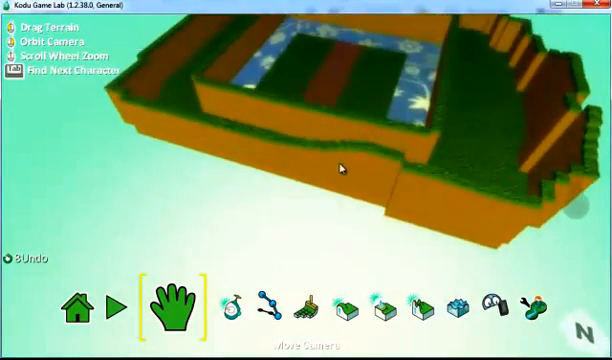
pyautogui.click(345, 305)
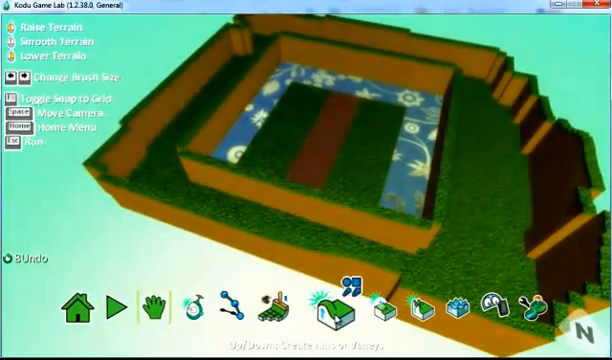